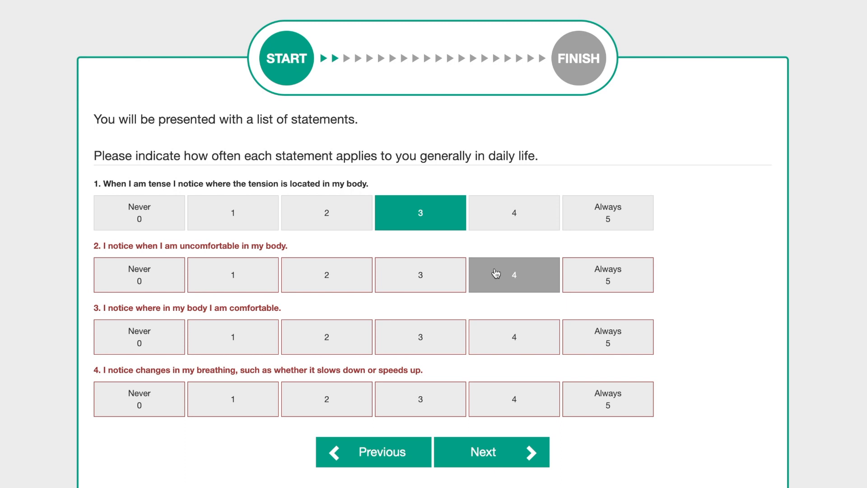
Step: Rate questionnaire statement 2 as 4 on the statements page
left_click(513, 276)
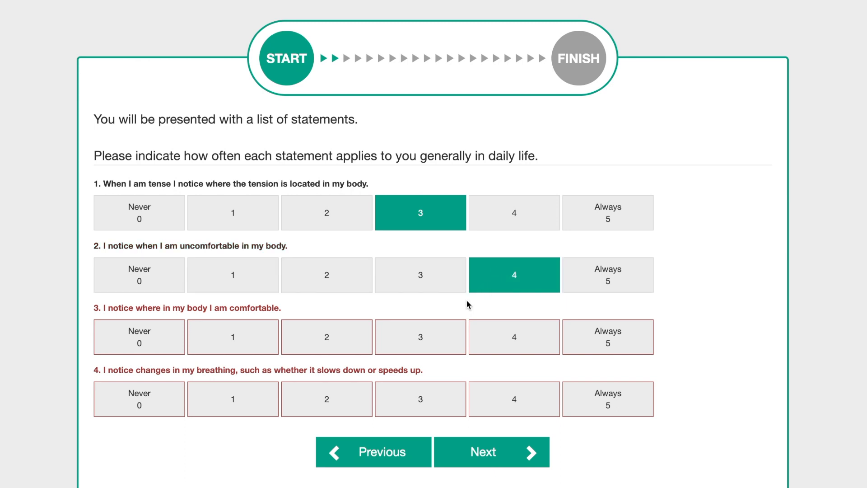
left_click(326, 338)
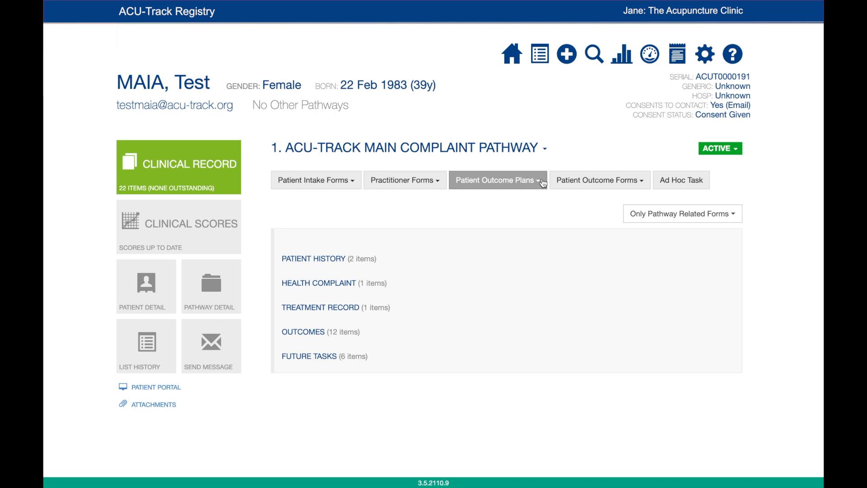
Step: Start the Interoceptive Awareness Plan and answer statements 1–4 (3, 4, 2, ...), then go to Section 2
left_click(497, 180)
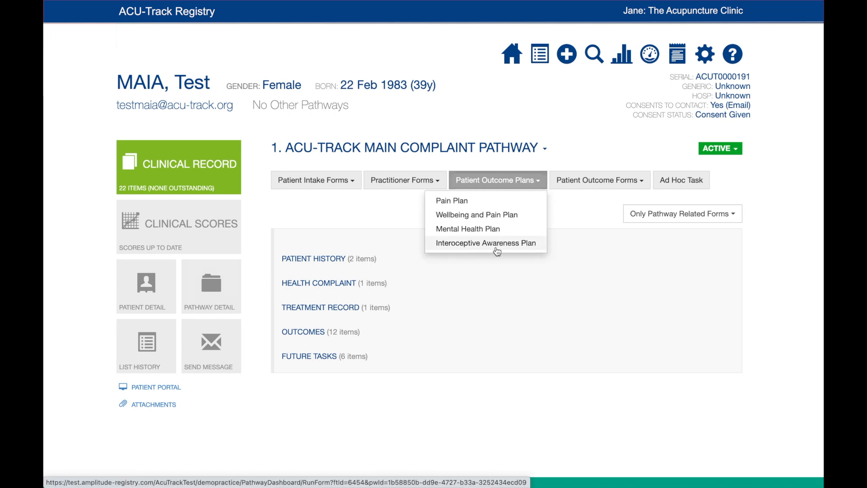
left_click(485, 243)
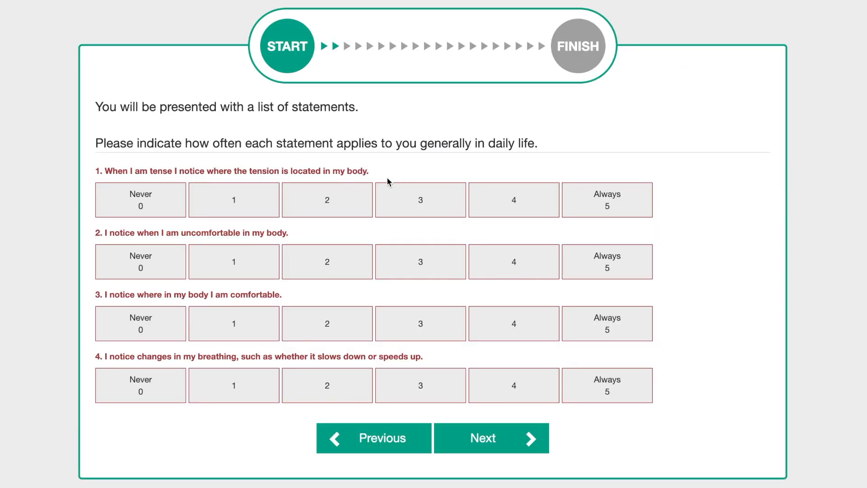
left_click(420, 200)
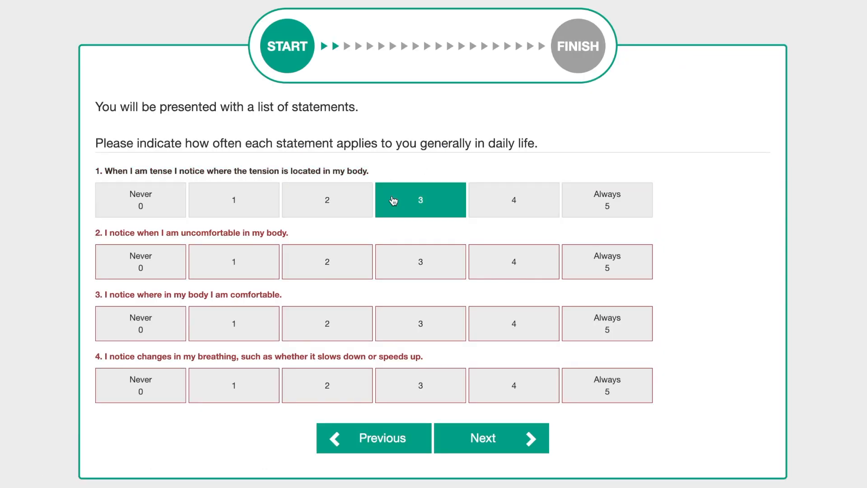
left_click(514, 261)
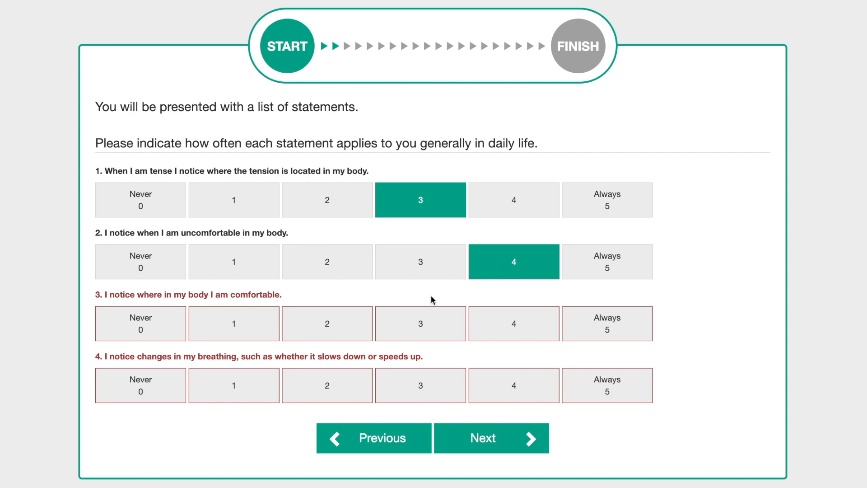
left_click(327, 323)
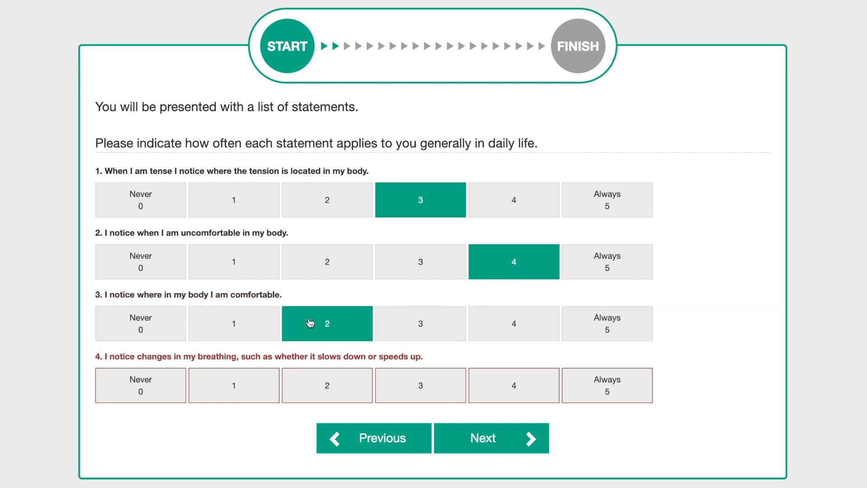
left_click(327, 385)
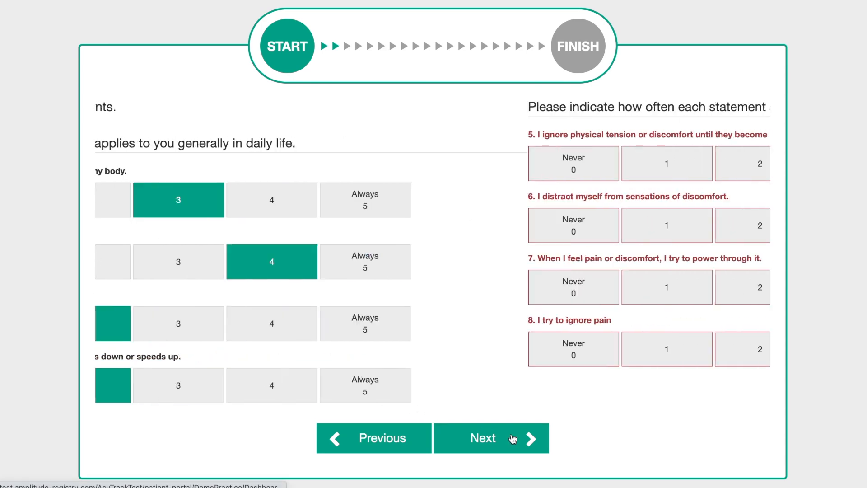
left_click(490, 438)
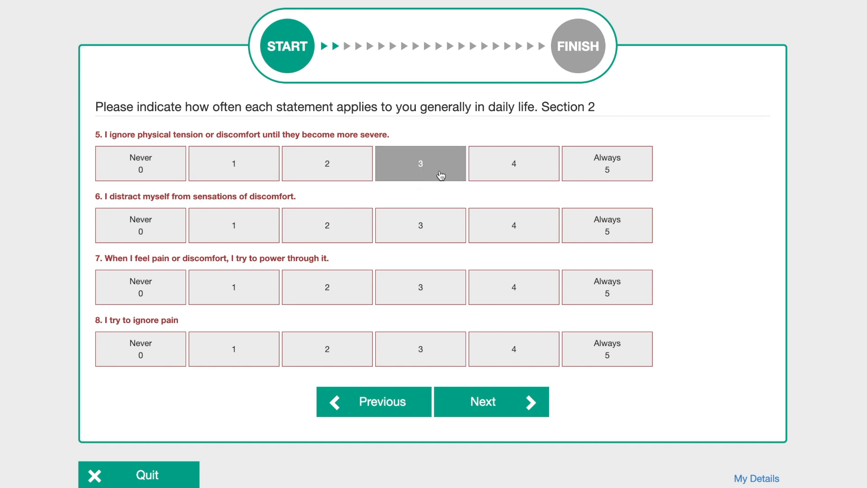
Step: Rate statements 5–8 as 3, 4, 4, 3 and advance to Section 3
left_click(420, 163)
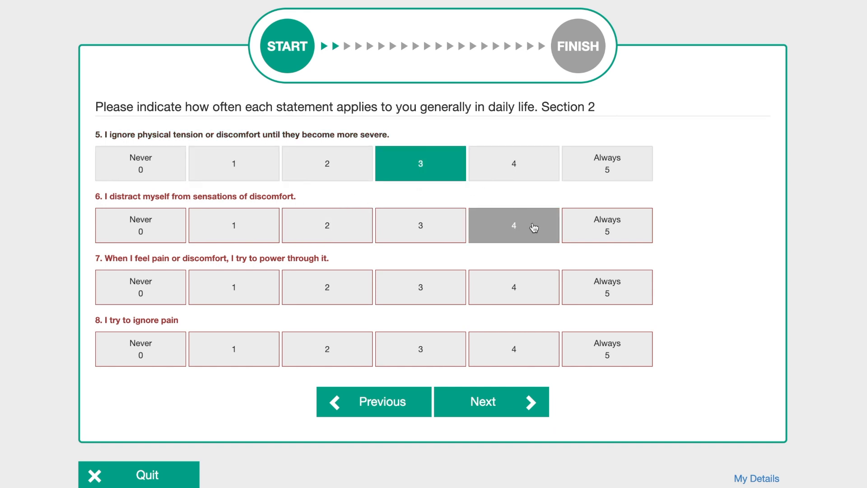
left_click(513, 225)
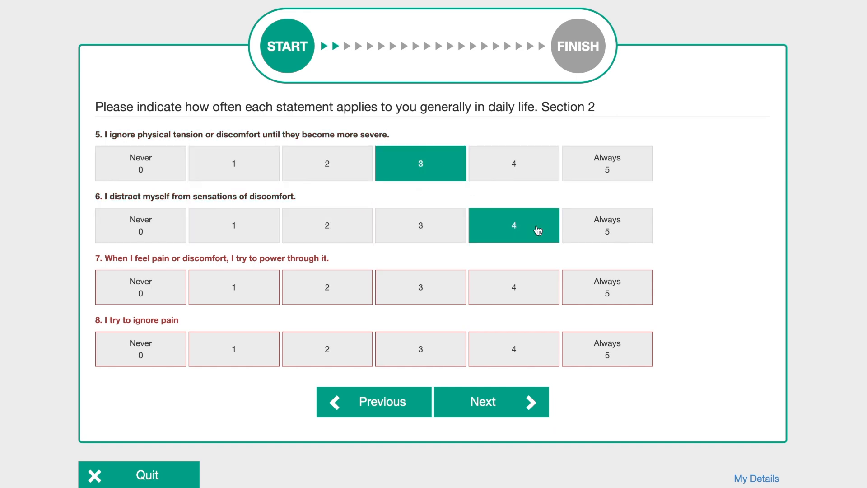
left_click(513, 286)
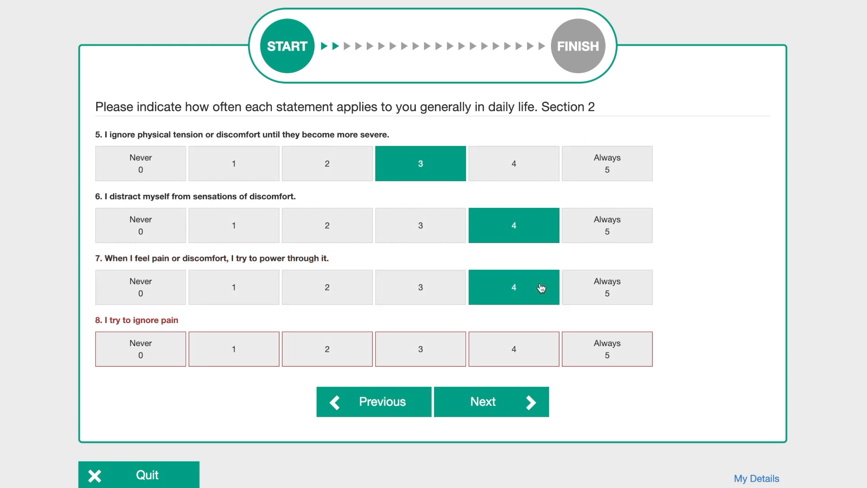
mouse_move(502, 309)
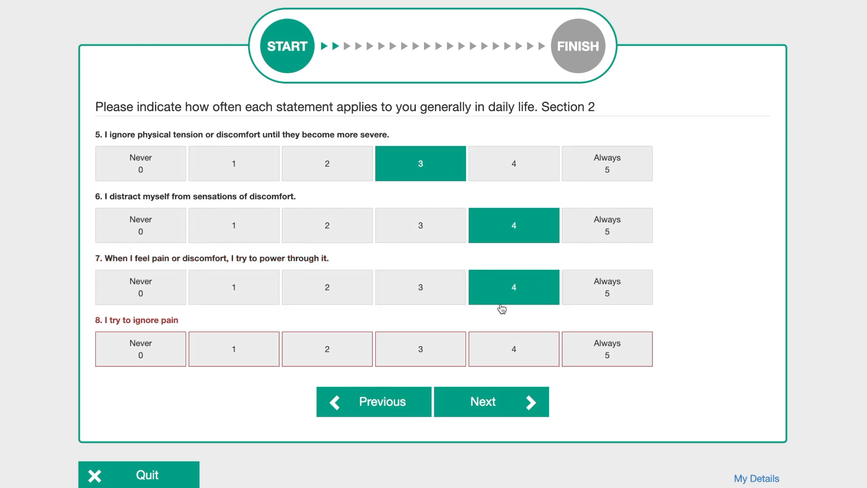
left_click(420, 348)
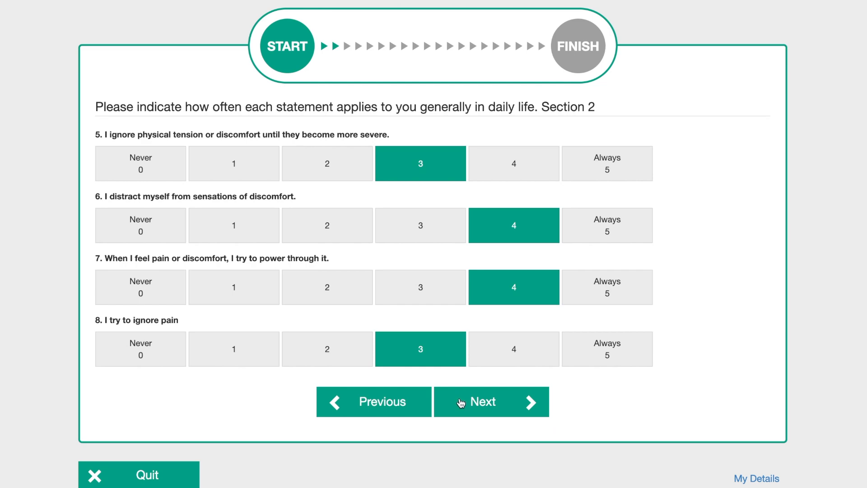
left_click(491, 401)
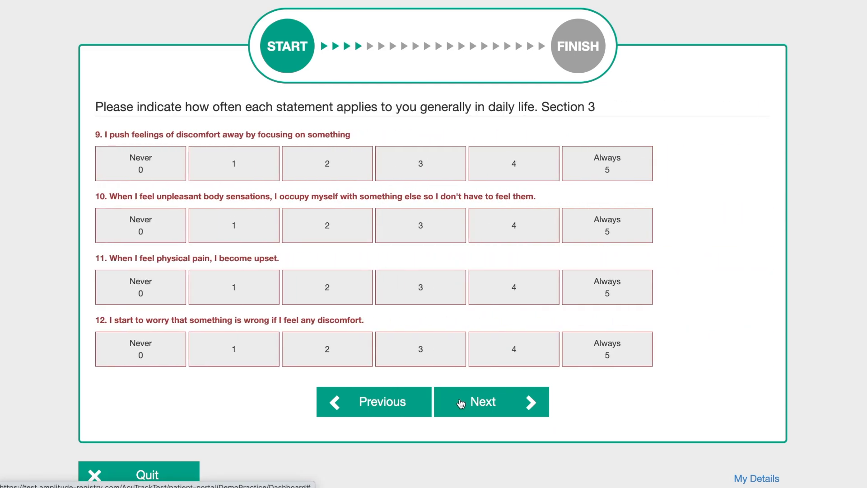
mouse_move(416, 209)
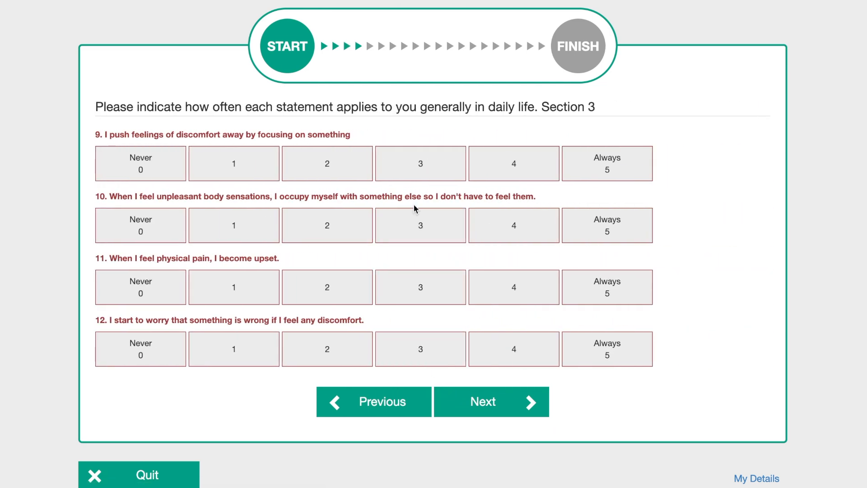
Step: Answer Section 3 statements 9–12 (9 as 4, 11 as 5, 12 as 3) and continue to Section 4
left_click(513, 163)
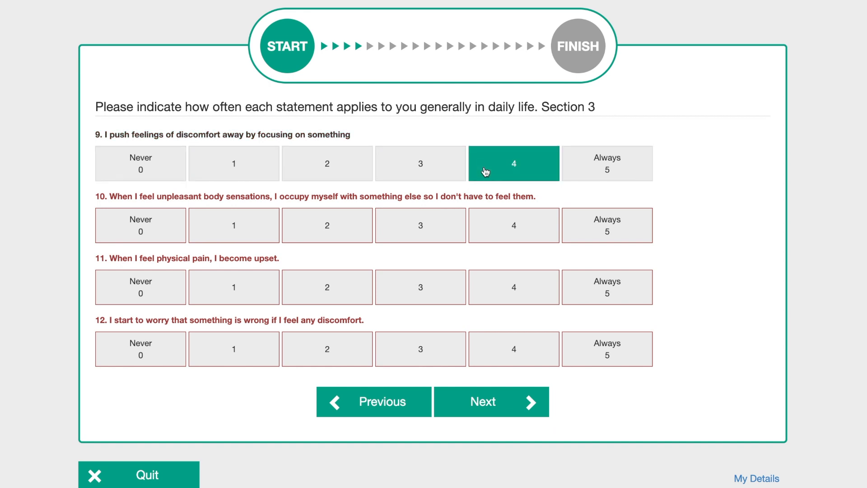
left_click(514, 225)
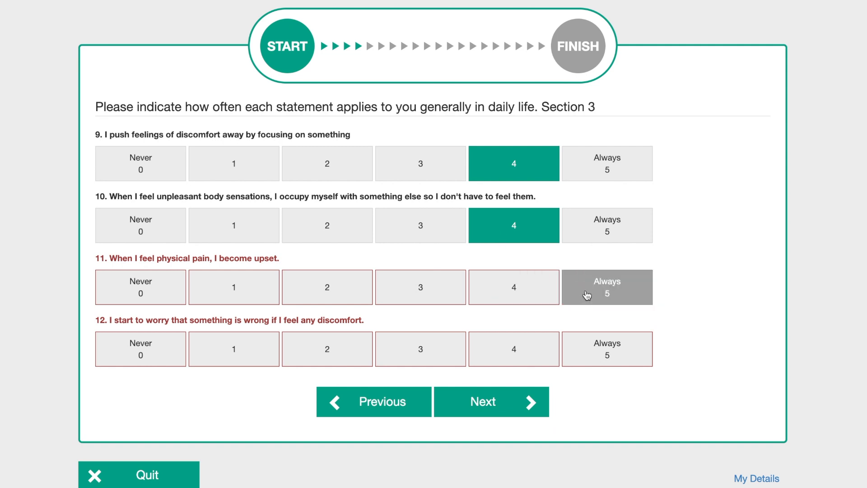
left_click(606, 287)
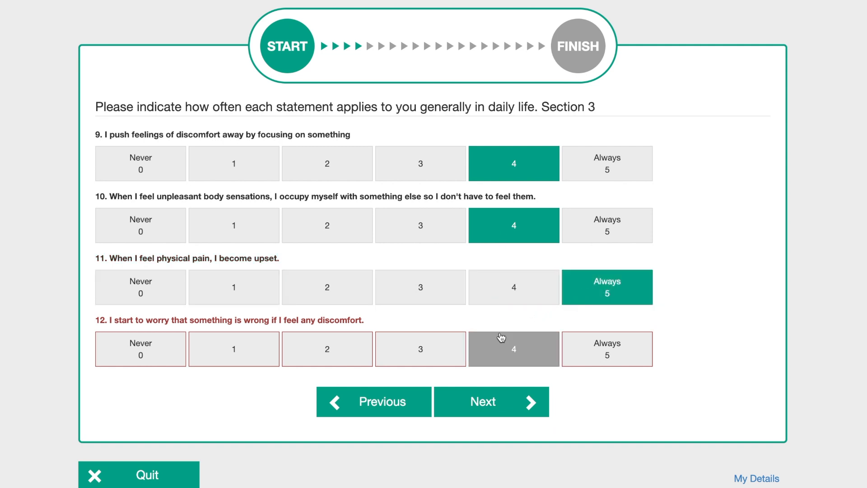
left_click(421, 349)
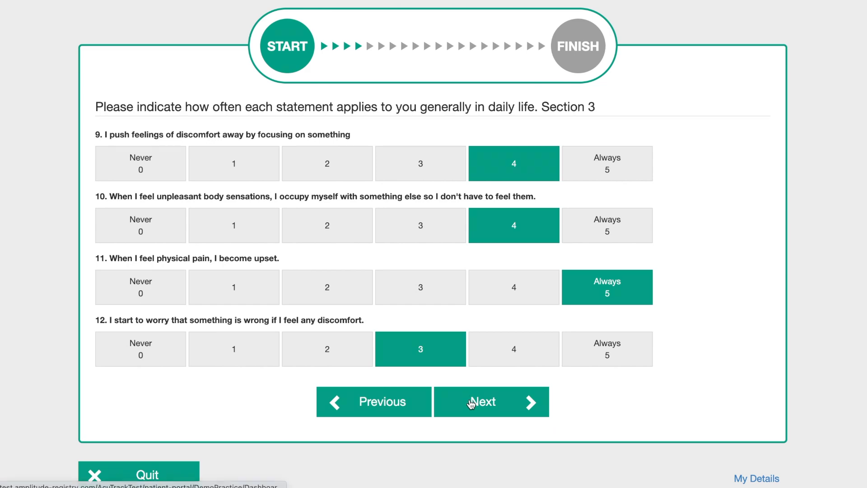
left_click(490, 402)
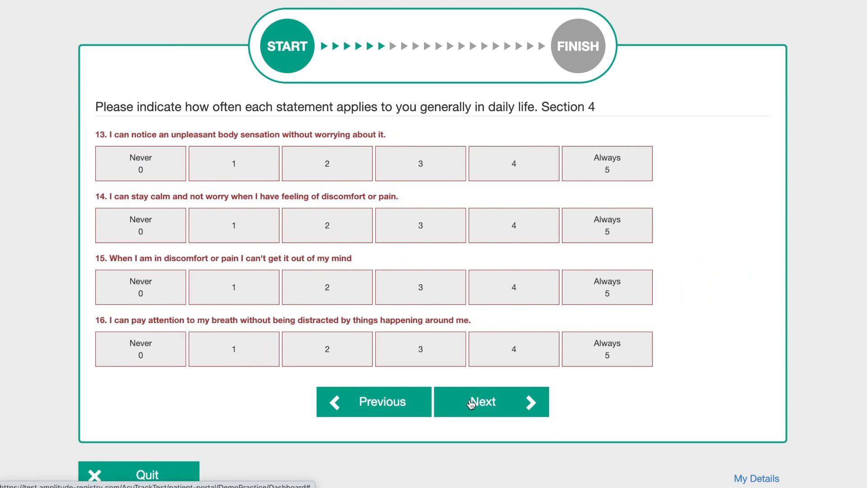
Step: Rate statements 13–15 as 2, 3, 3 and advance through the following sections
left_click(327, 225)
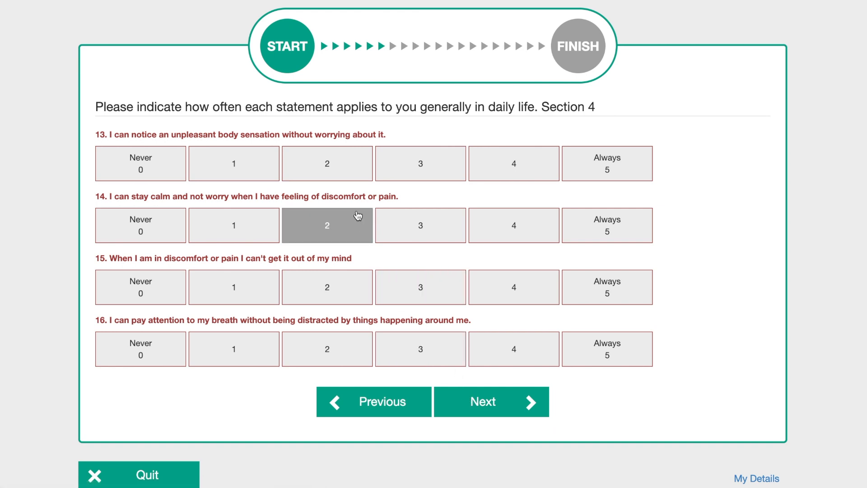
left_click(327, 163)
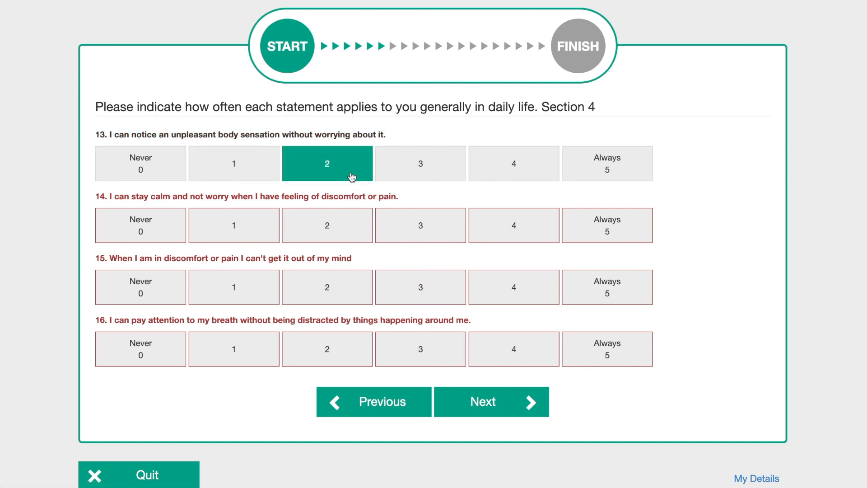
left_click(420, 225)
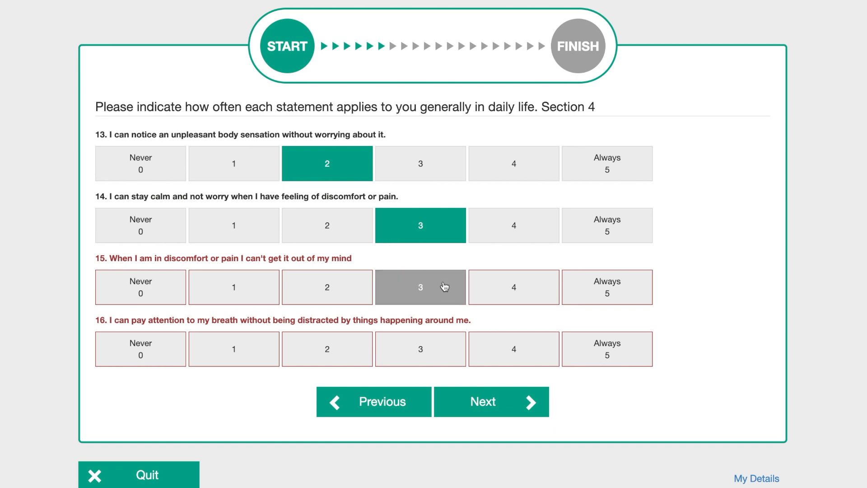
left_click(233, 349)
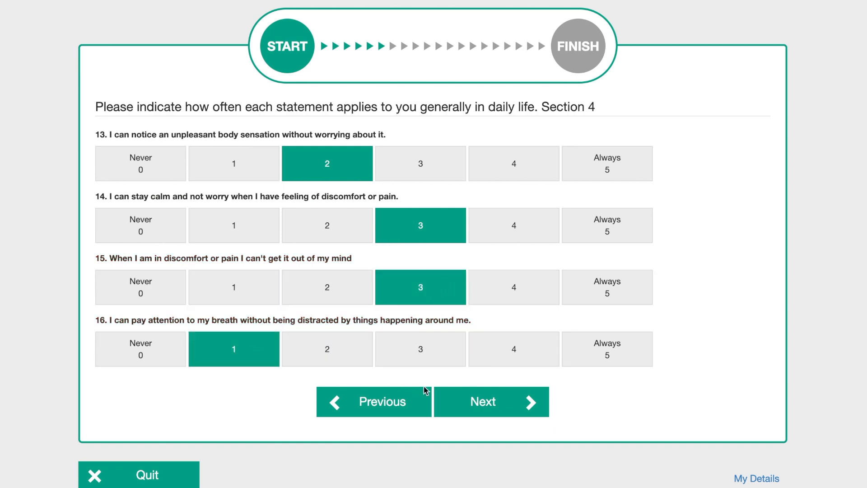
left_click(491, 401)
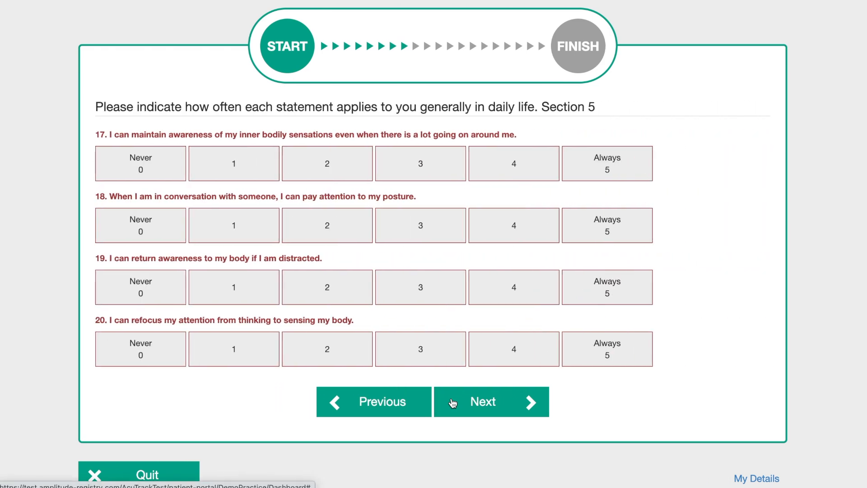
left_click(483, 402)
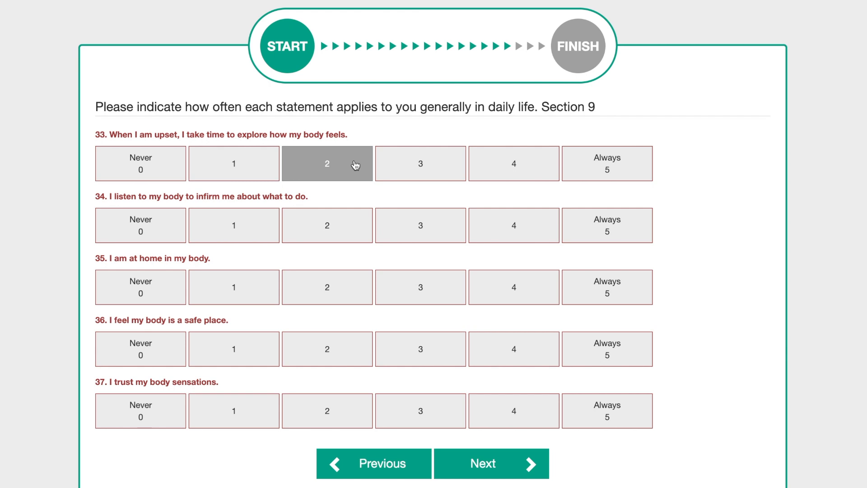
Step: Rate statements 33–36 as 2, 3, 3, 4 and move on to Section 9
left_click(328, 163)
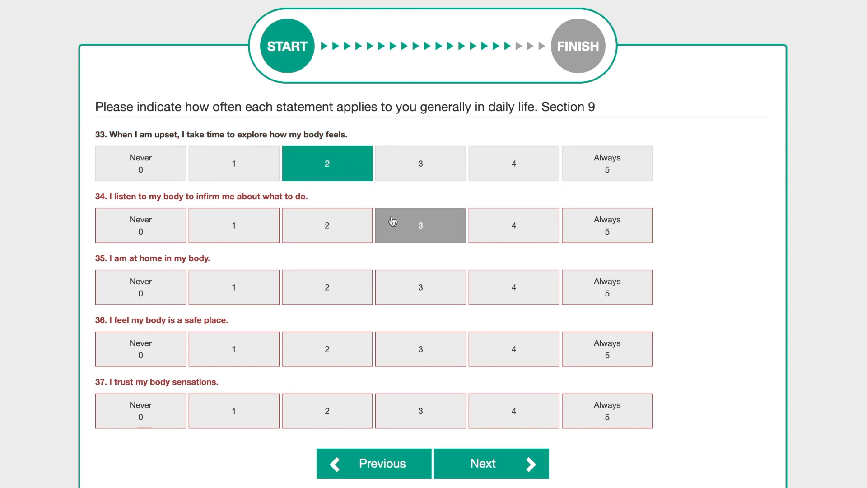
left_click(419, 225)
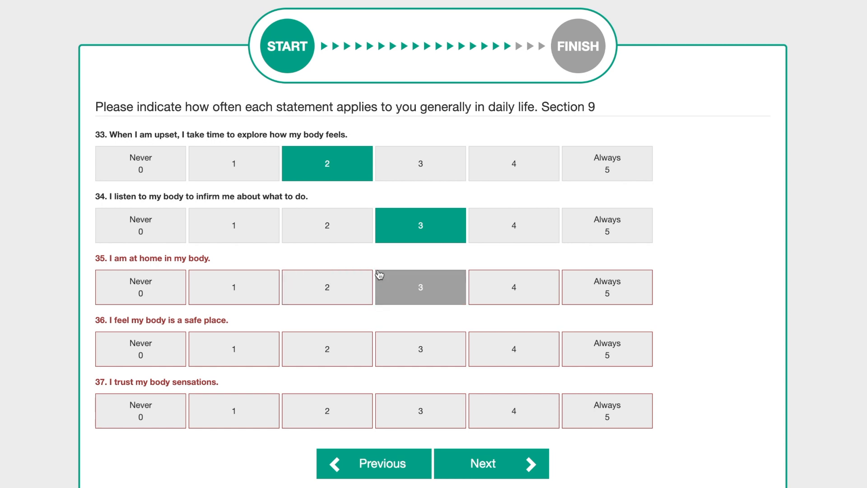
left_click(420, 286)
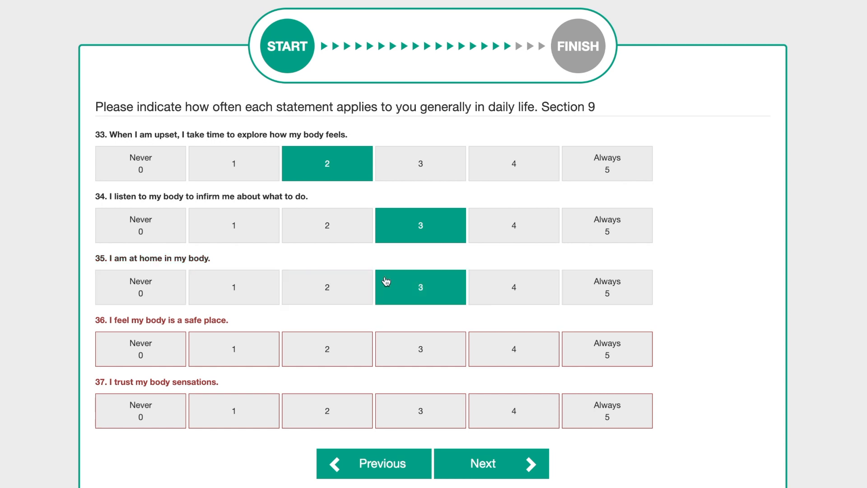
left_click(513, 349)
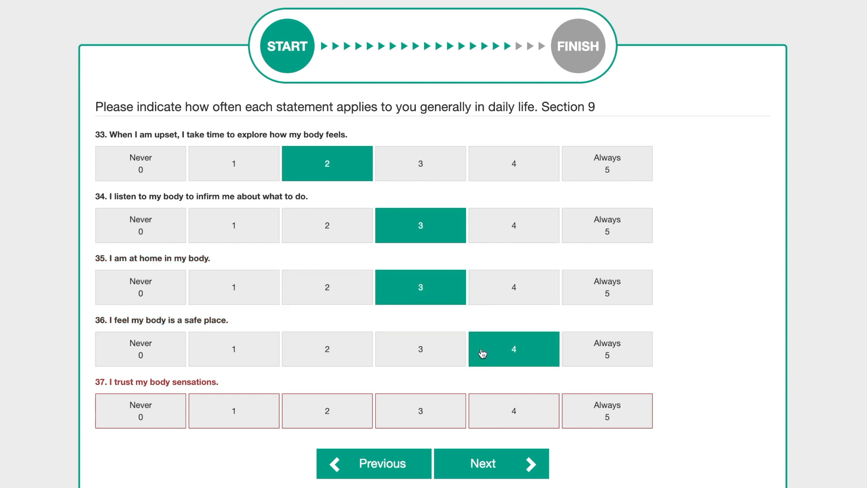
left_click(420, 411)
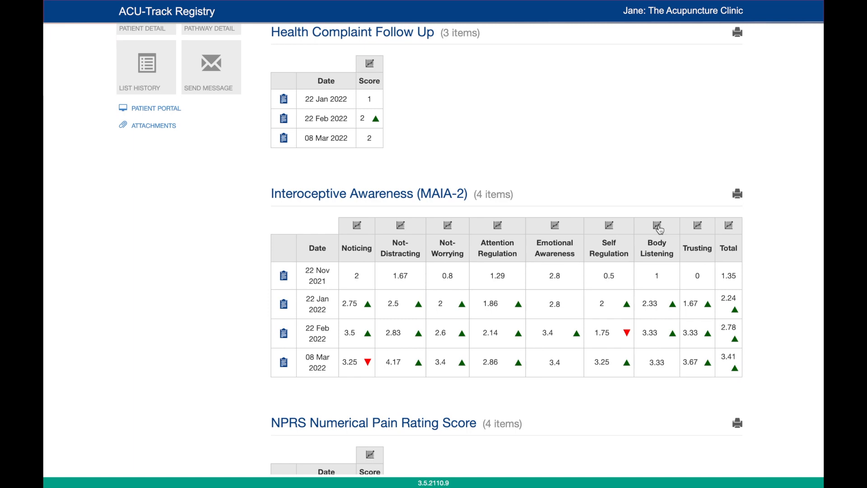
Step: Show the Body Listening trend chart and scroll down to view the graphs
left_click(657, 226)
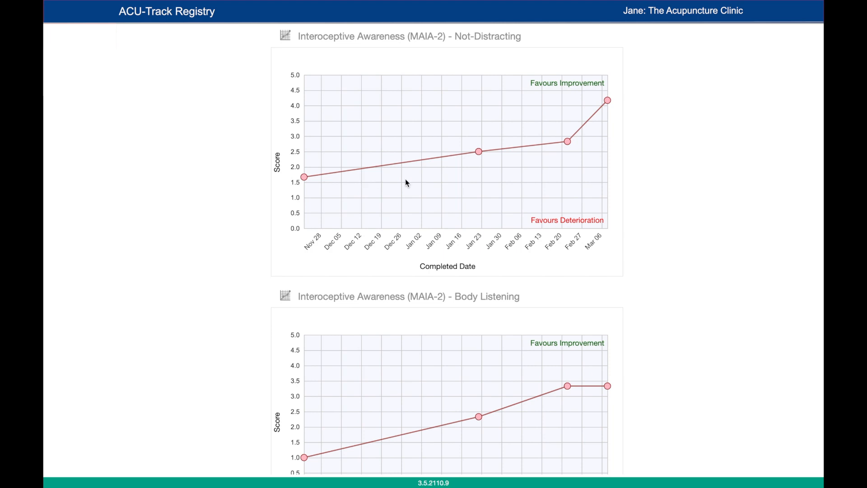
scroll("down", 3)
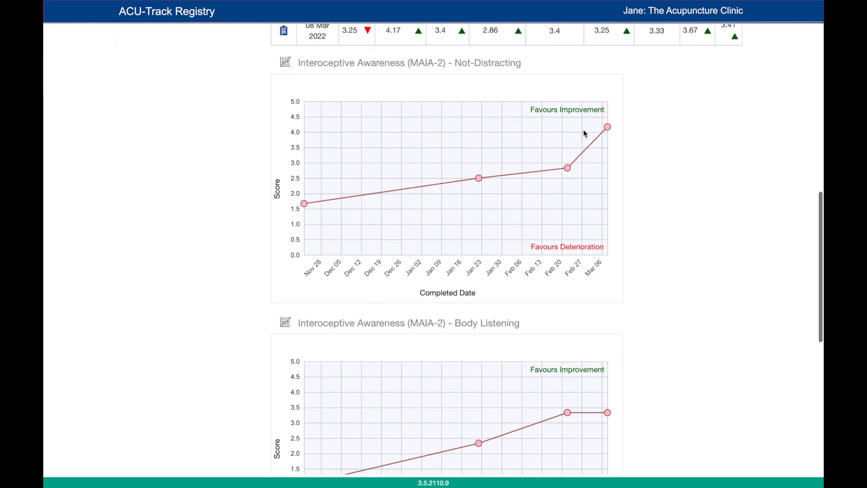